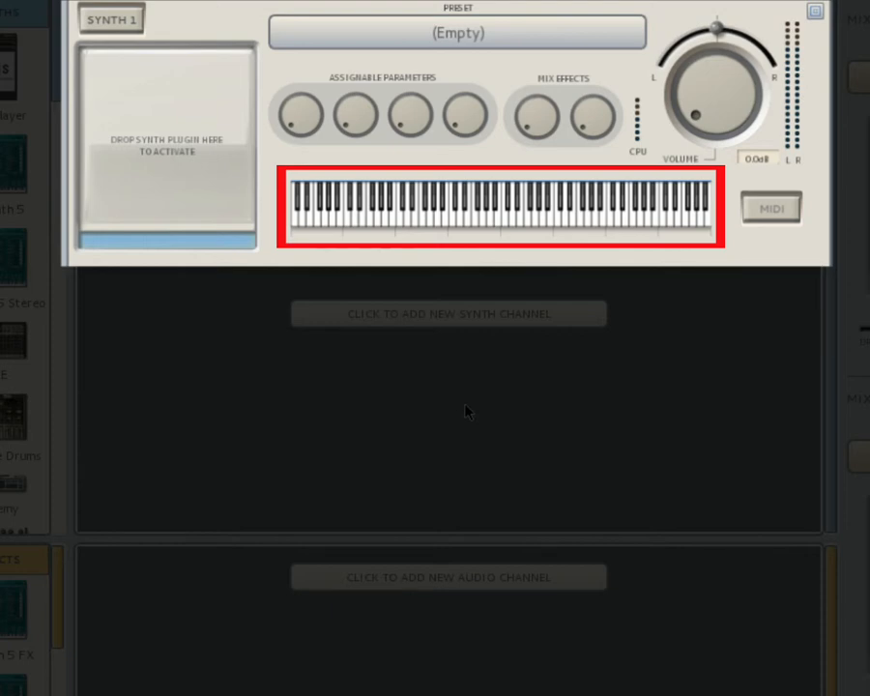
{"action": "mouse_move", "coordinate": [468, 411]}
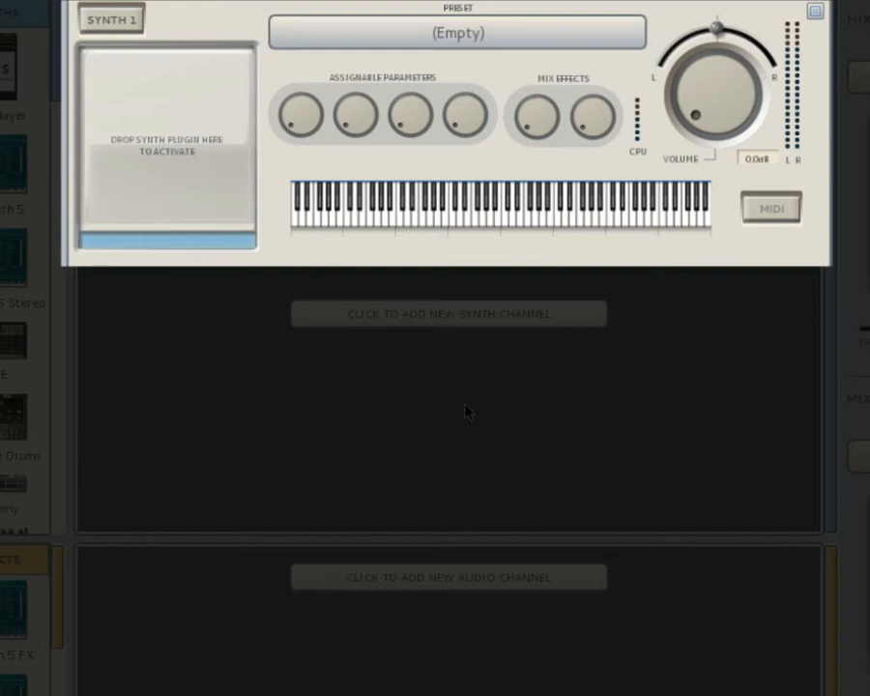
Step: Load Alchemy's Keyboard preset 001: Gran Piano onto Synth 1 via the preset chooser
{"action": "left_click", "coordinate": [111, 20]}
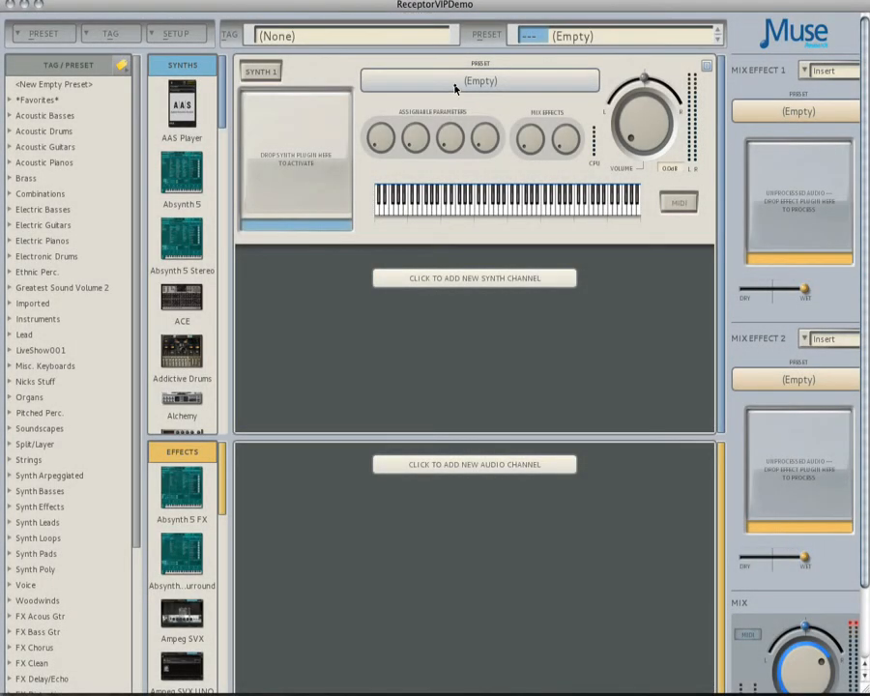
{"action": "left_click", "coordinate": [479, 81]}
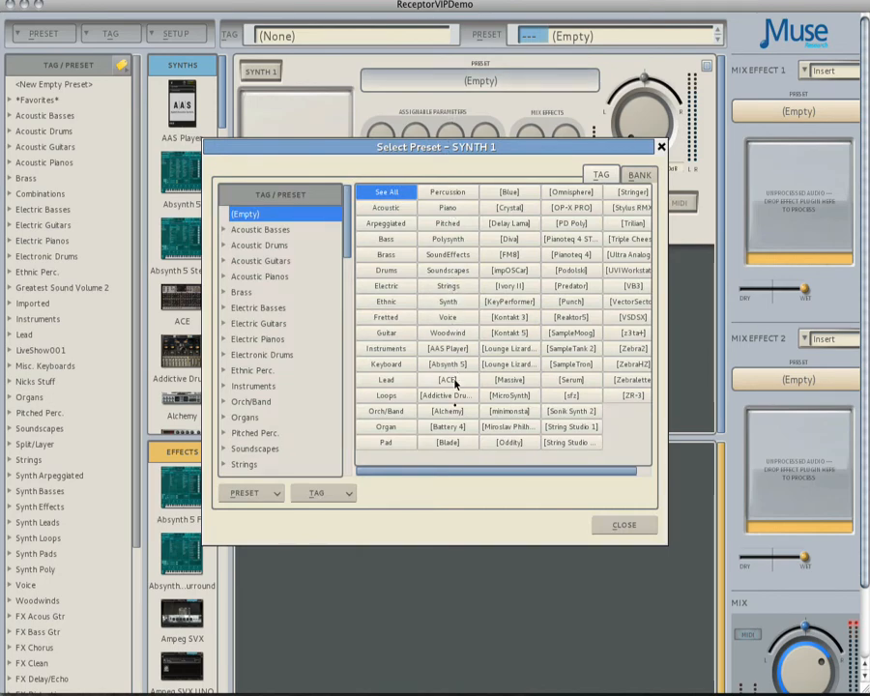
{"action": "left_click", "coordinate": [447, 410]}
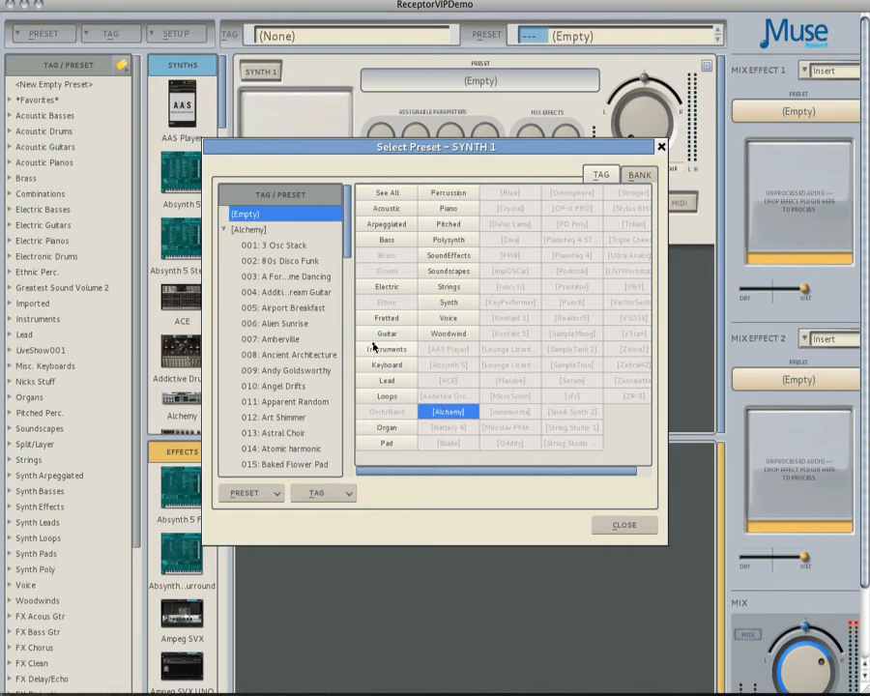
{"action": "left_click", "coordinate": [387, 349]}
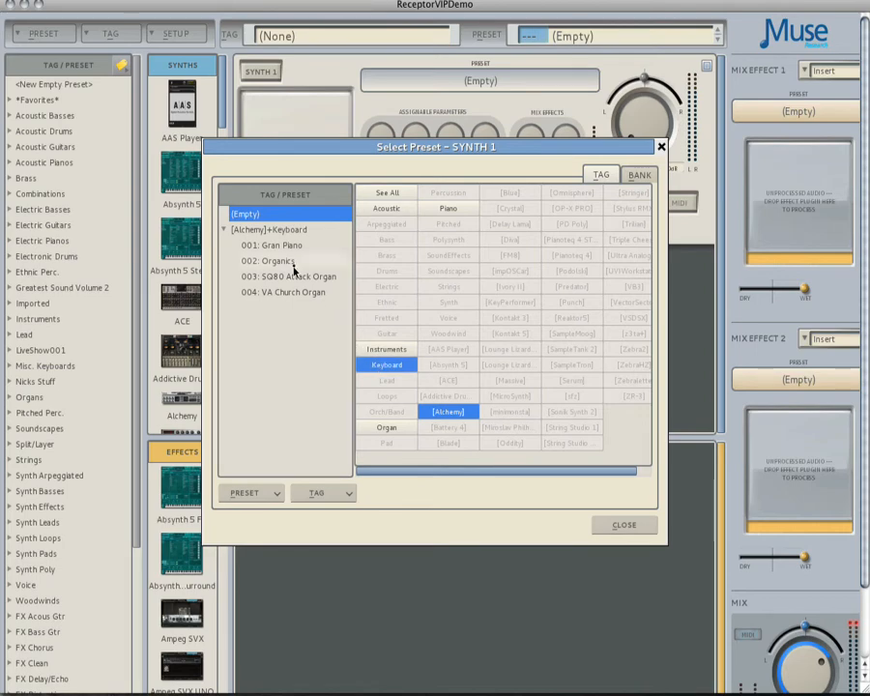
{"action": "left_click", "coordinate": [279, 243]}
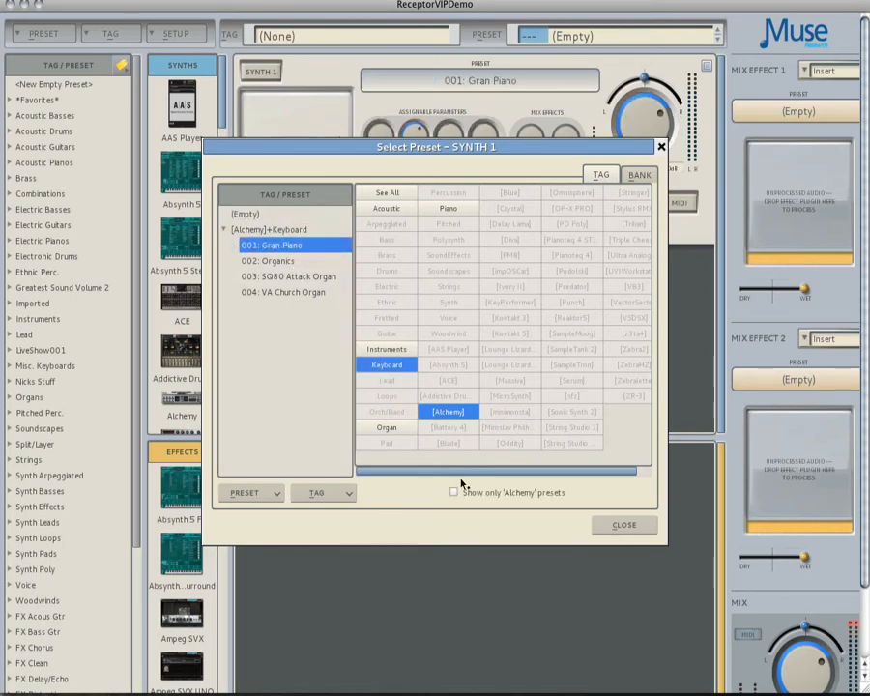
{"action": "left_click", "coordinate": [622, 524]}
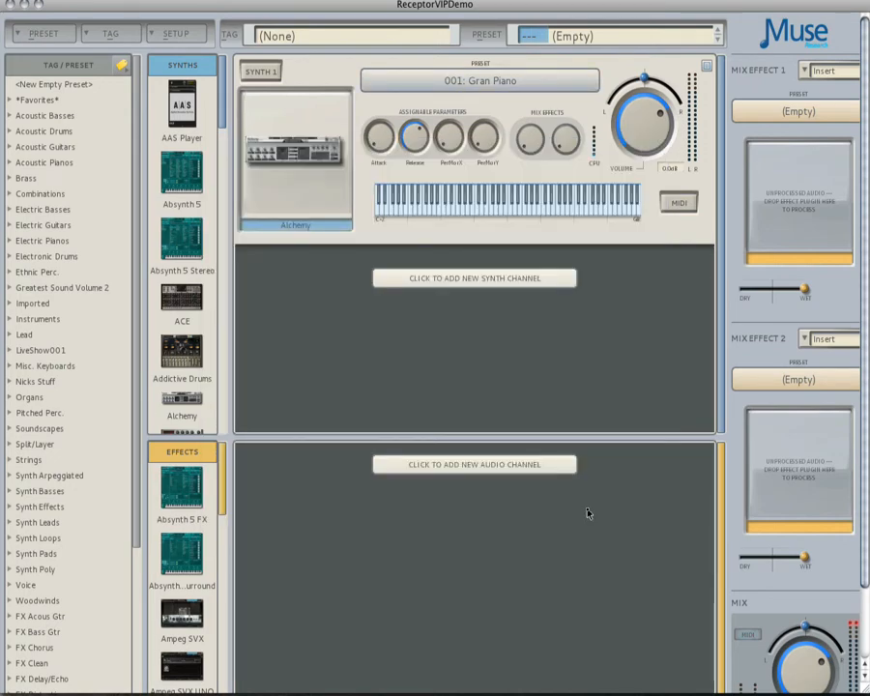
{"action": "mouse_move", "coordinate": [526, 290]}
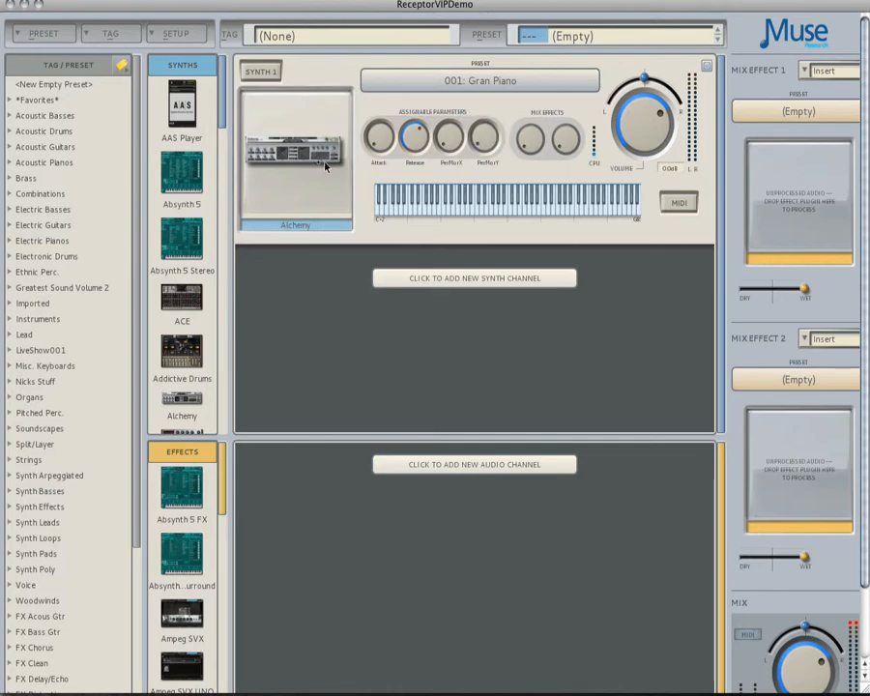
Step: Show the Alchemy editor for the Gran Piano preset and move its window higher
{"action": "double_click", "coordinate": [294, 155]}
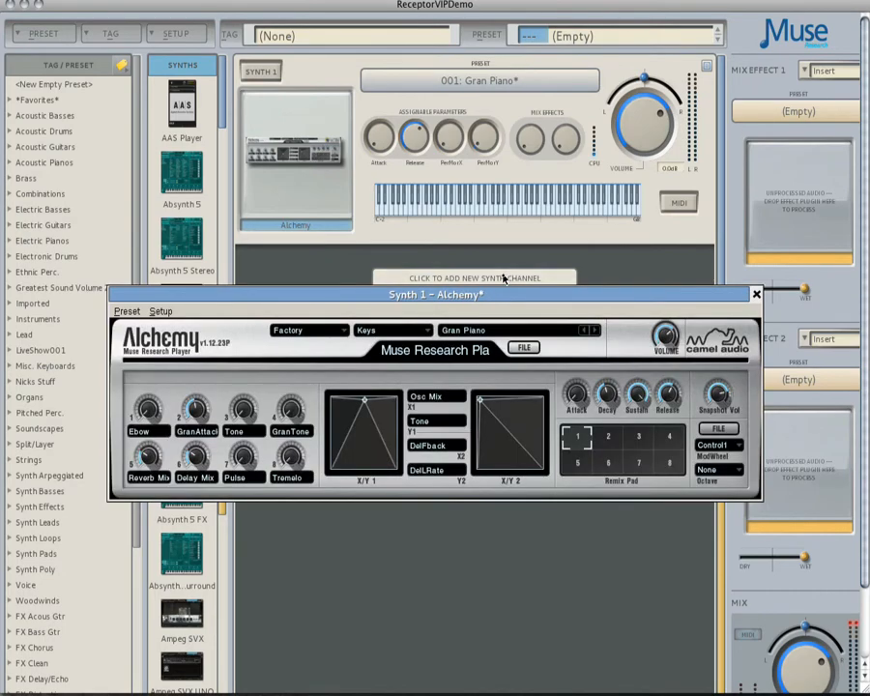
{"action": "left_click_drag", "start_coordinate": [426, 293], "coordinate": [435, 254]}
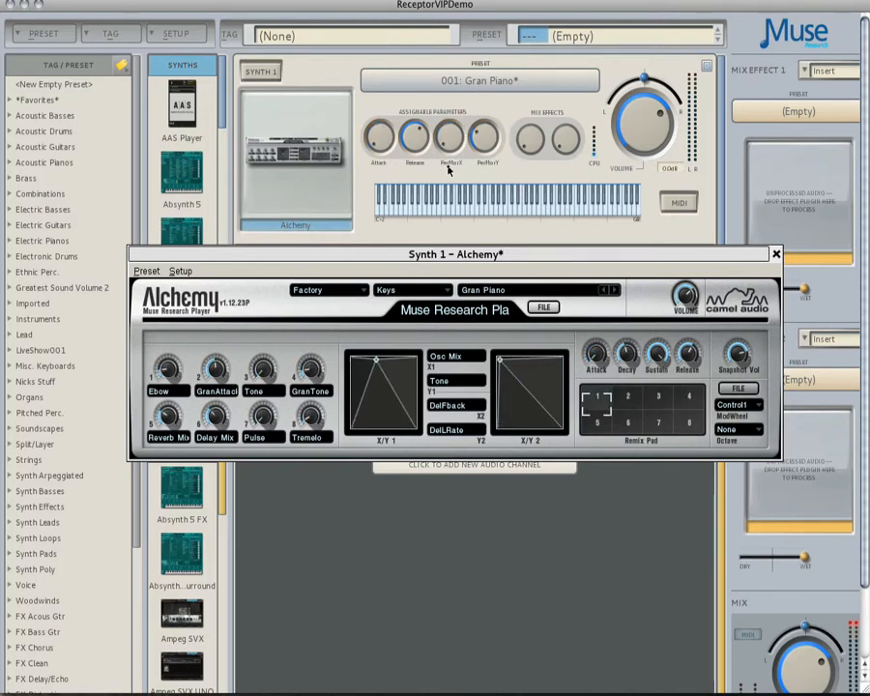
{"action": "mouse_move", "coordinate": [455, 179]}
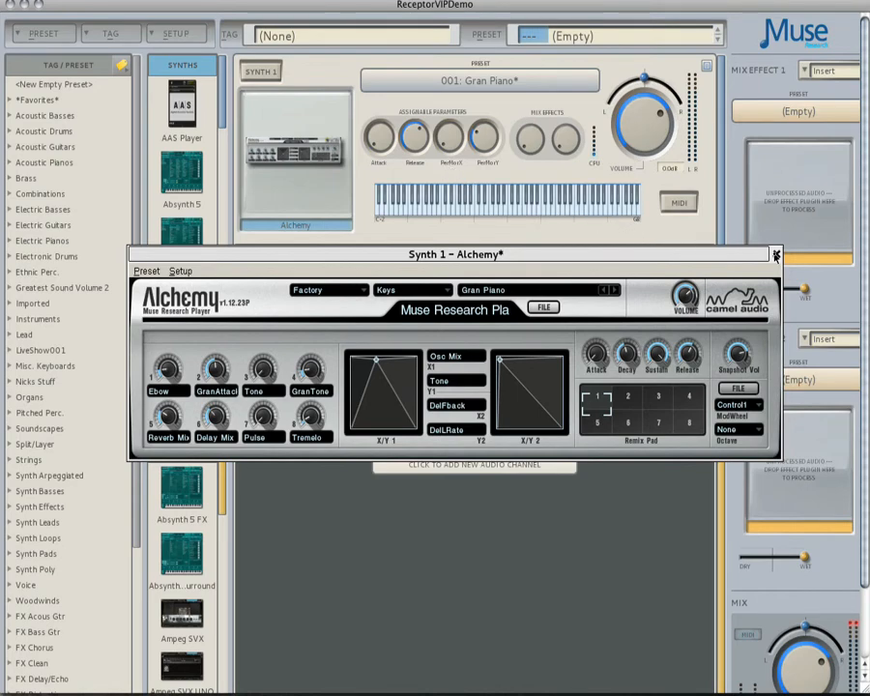
Step: Close the Alchemy editor window, returning to the synth channel
{"action": "left_click", "coordinate": [775, 255]}
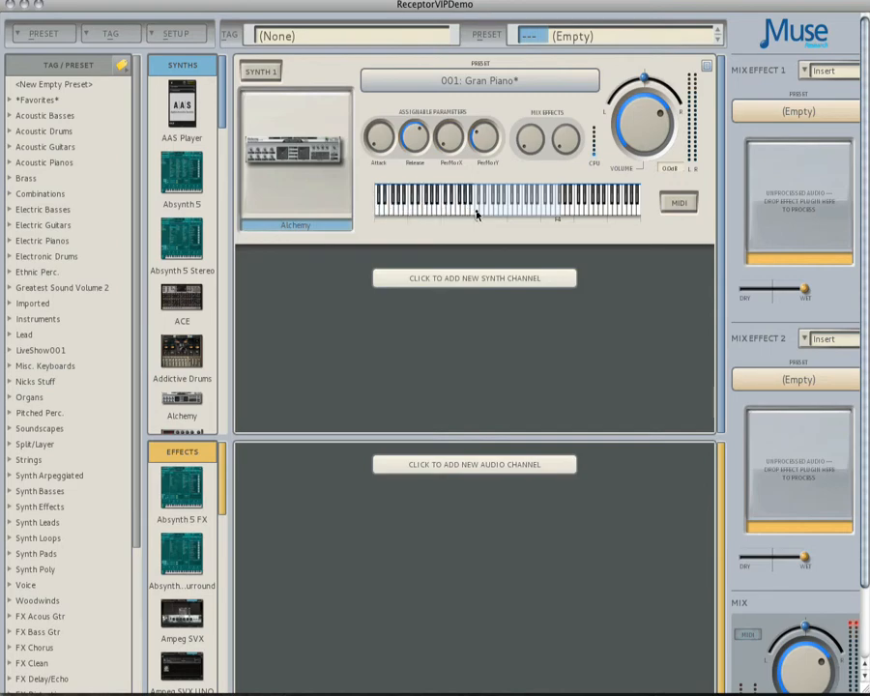
{"action": "mouse_move", "coordinate": [480, 263]}
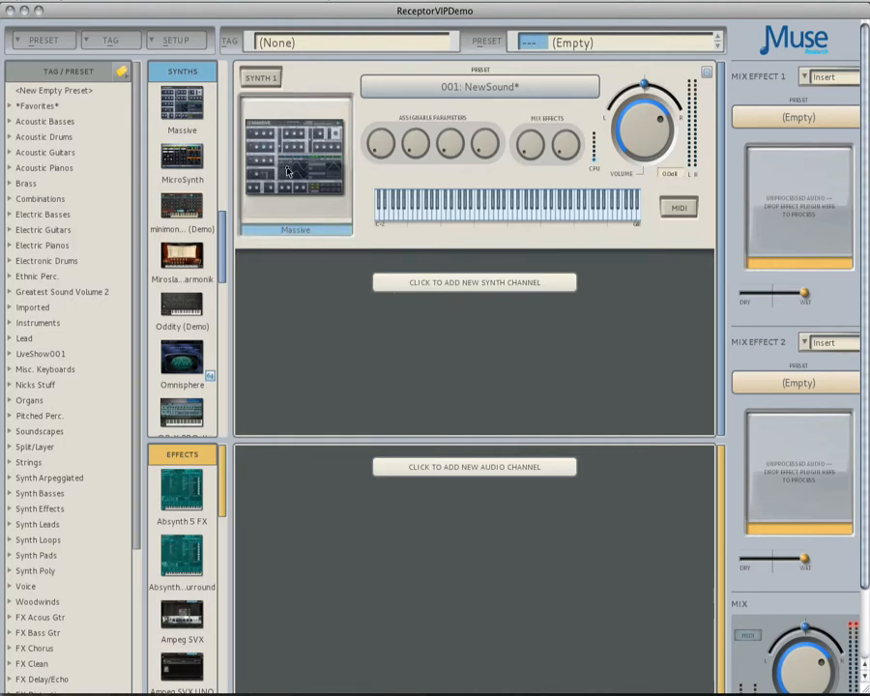
Step: Bring up Massive's MIDI Learn dialog and start learning a new assignment
{"action": "double_click", "coordinate": [294, 164]}
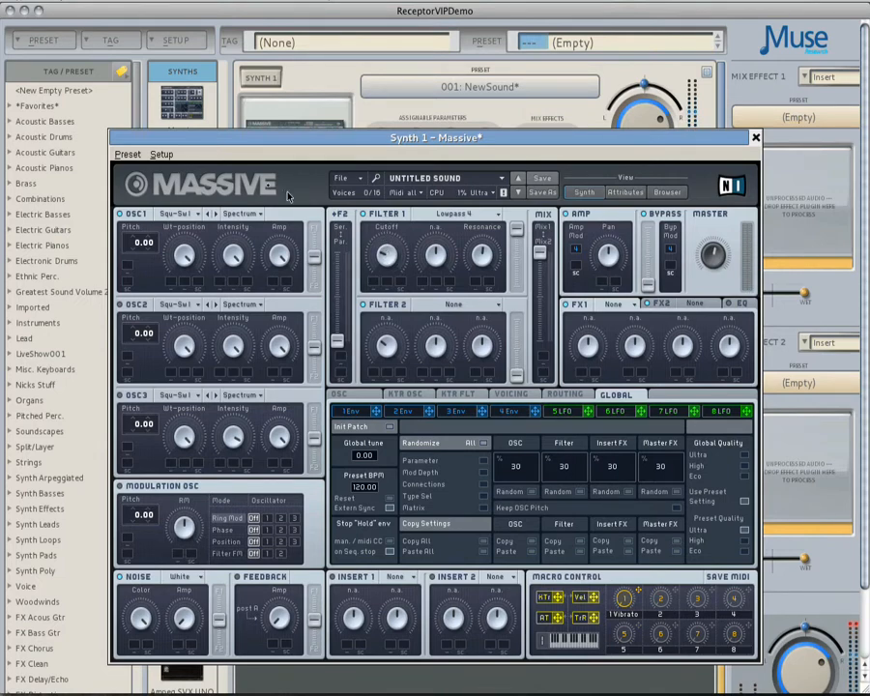
{"action": "left_click", "coordinate": [162, 154]}
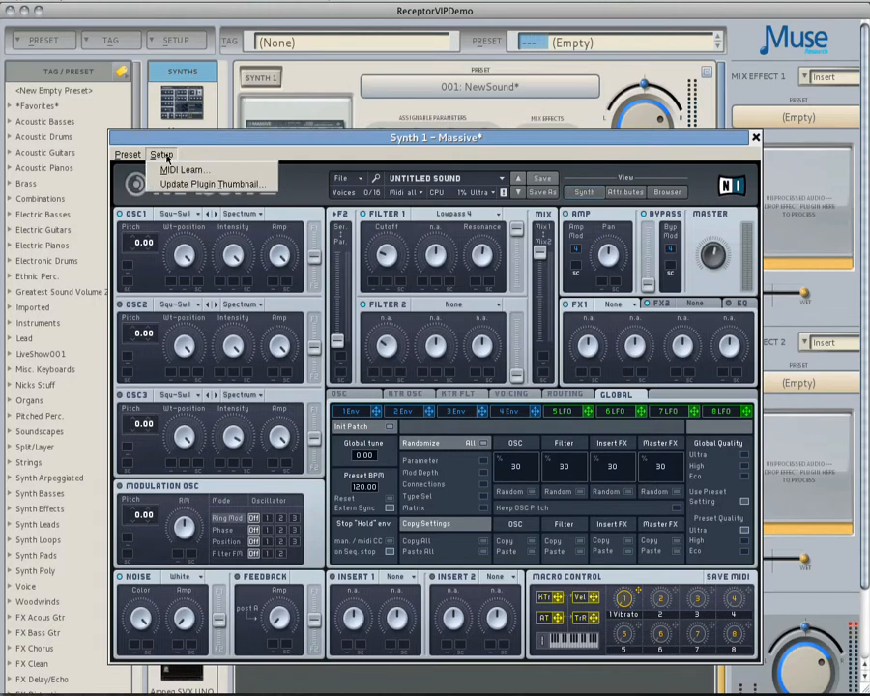
{"action": "left_click", "coordinate": [184, 170]}
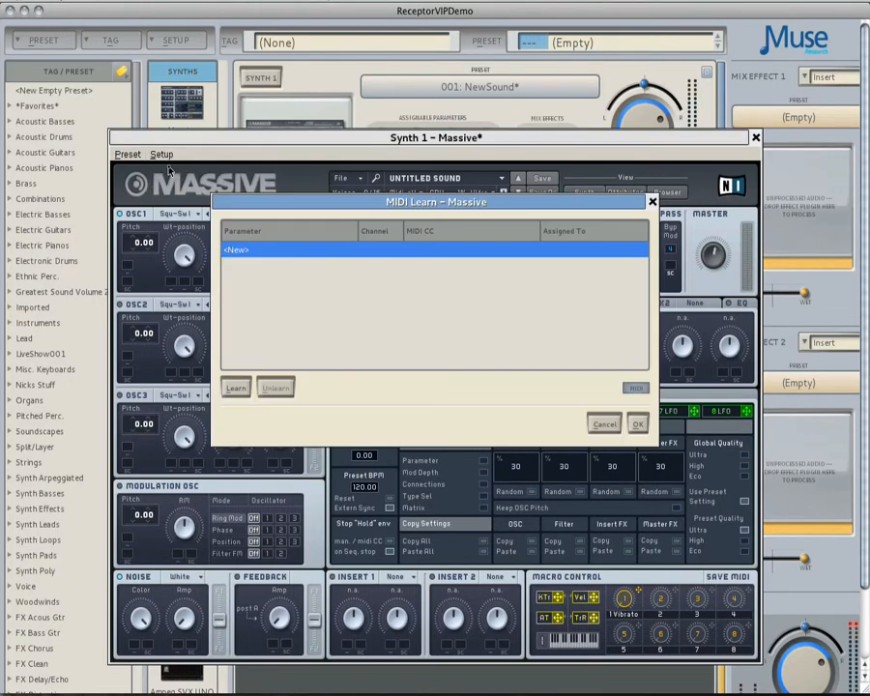
{"action": "left_click_drag", "start_coordinate": [435, 203], "coordinate": [435, 268]}
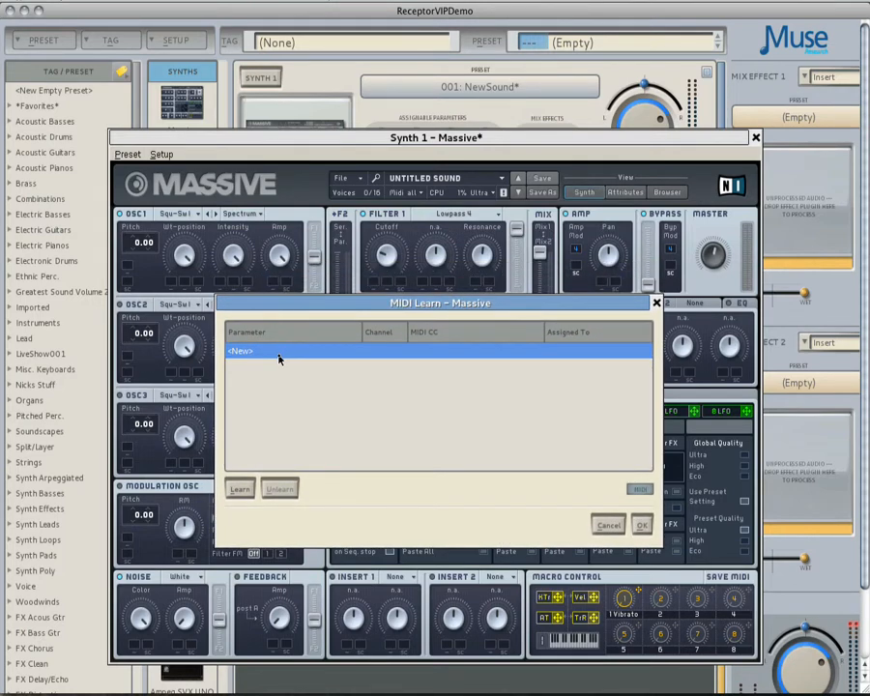
{"action": "left_click", "coordinate": [387, 254]}
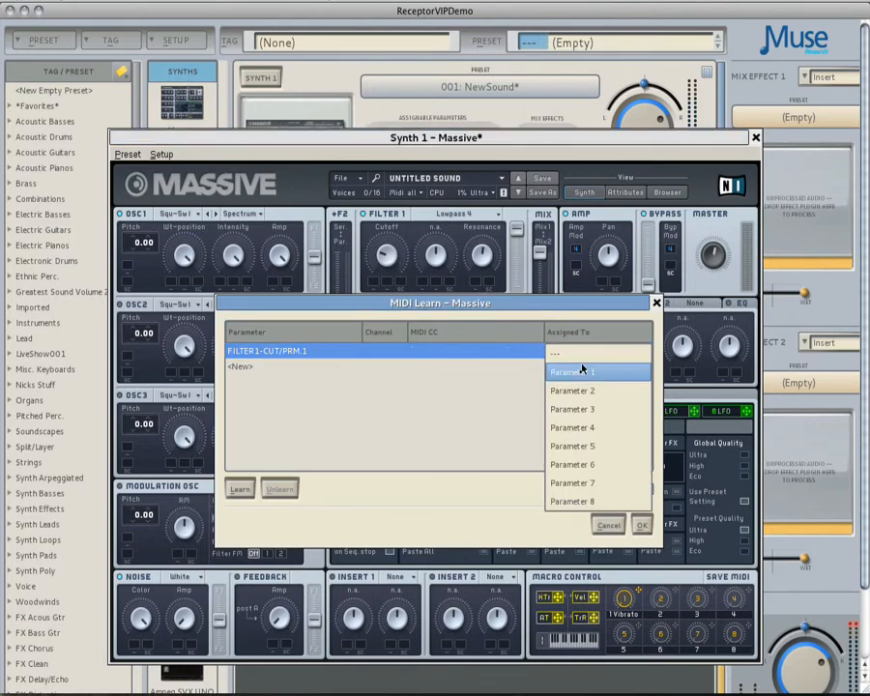
Step: Assign Filter1 Cutoff to Parameter 1 and the resonance to its own assignable parameter
{"action": "left_click", "coordinate": [572, 371]}
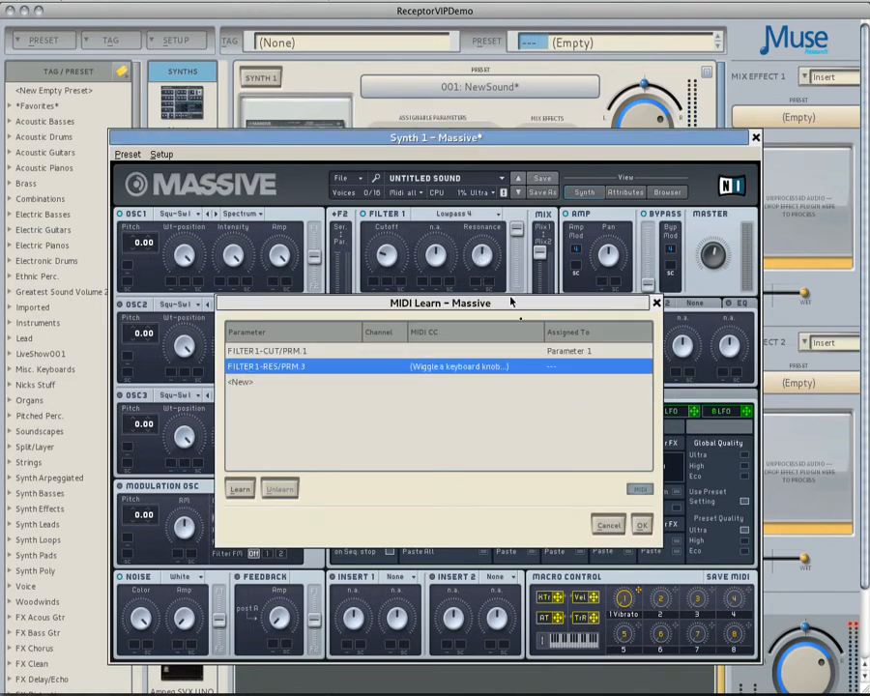
{"action": "left_click", "coordinate": [596, 367]}
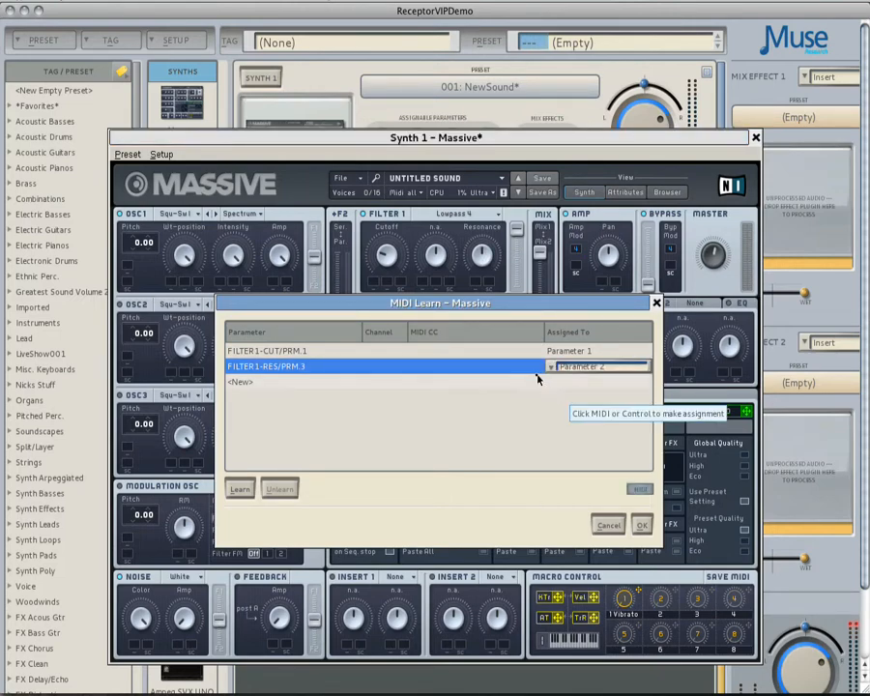
{"action": "mouse_move", "coordinate": [299, 383]}
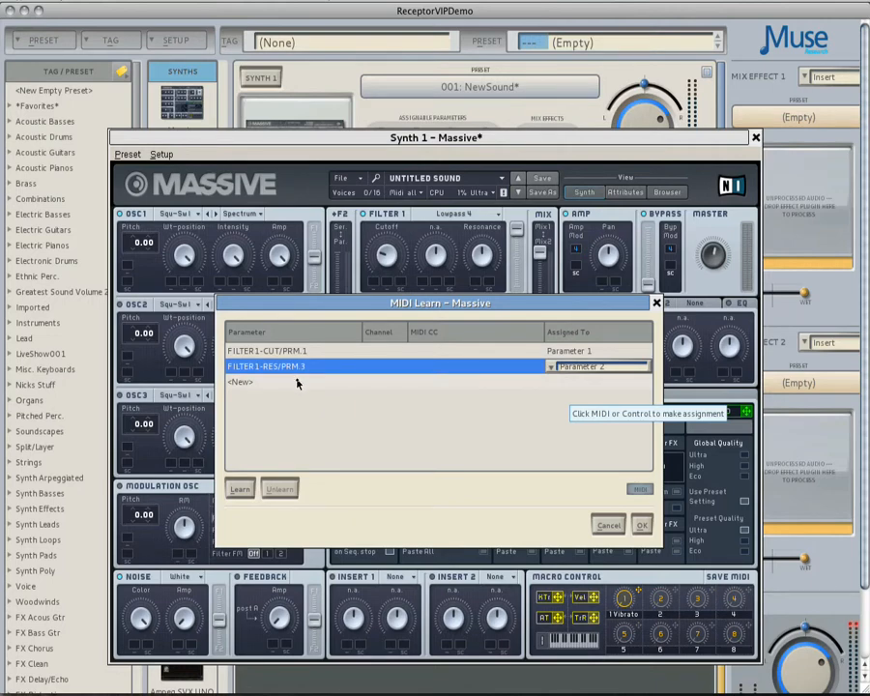
{"action": "left_click", "coordinate": [282, 383]}
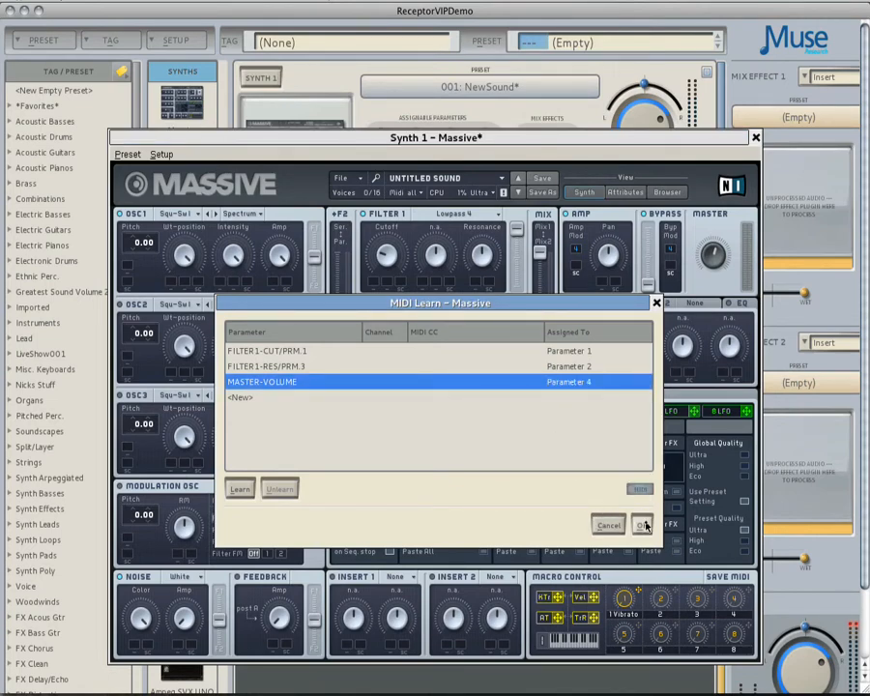
Step: Confirm the MIDI Learn assignments with OK
{"action": "left_click", "coordinate": [643, 526]}
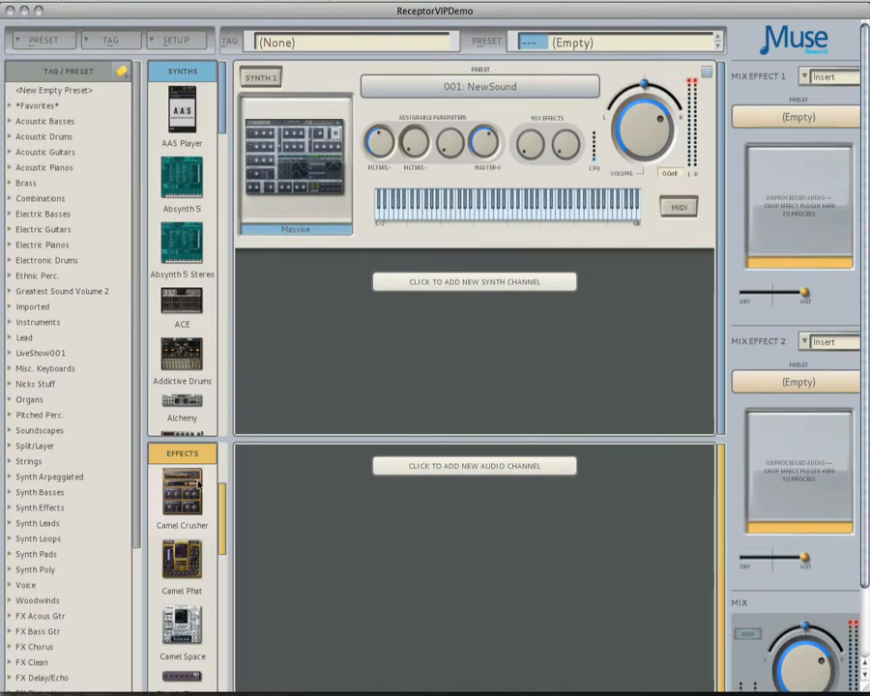
Step: Load Camel Crusher and Classic Chorus into the two mix effect slots
{"action": "left_click", "coordinate": [797, 116]}
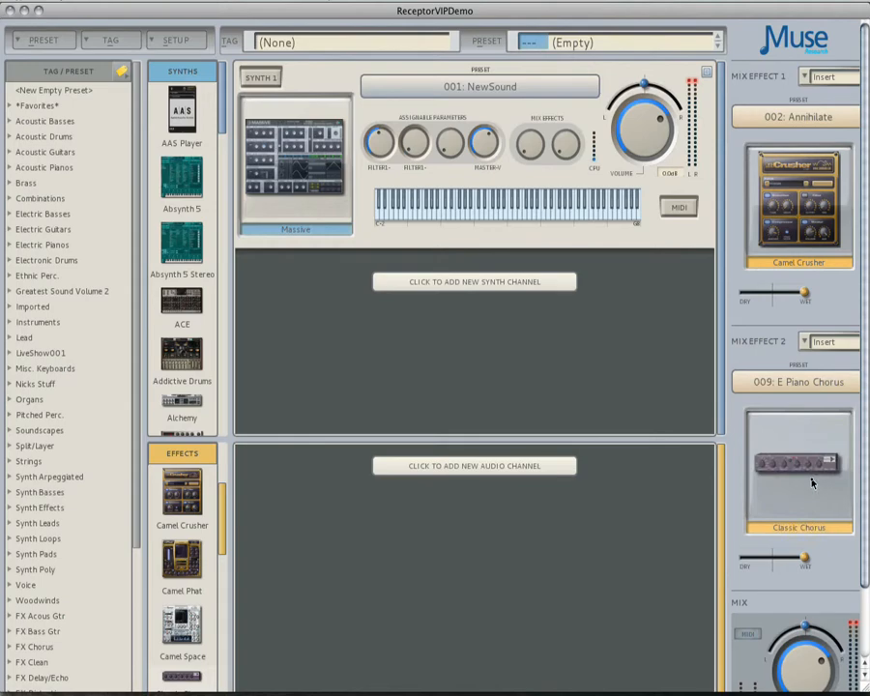
{"action": "mouse_move", "coordinate": [808, 479]}
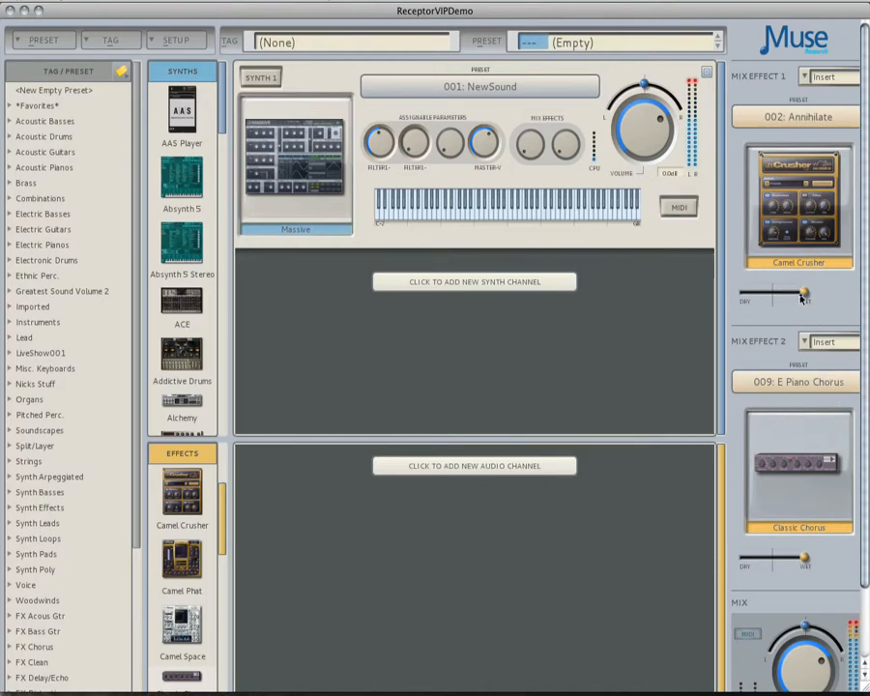
{"action": "left_click_drag", "start_coordinate": [802, 292], "coordinate": [739, 292]}
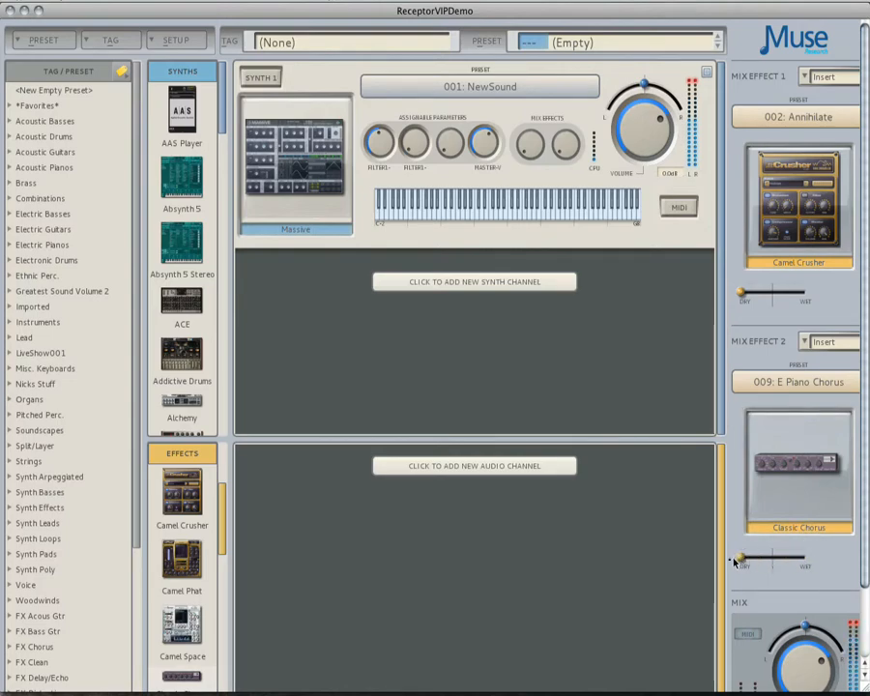
{"action": "mouse_move", "coordinate": [656, 383]}
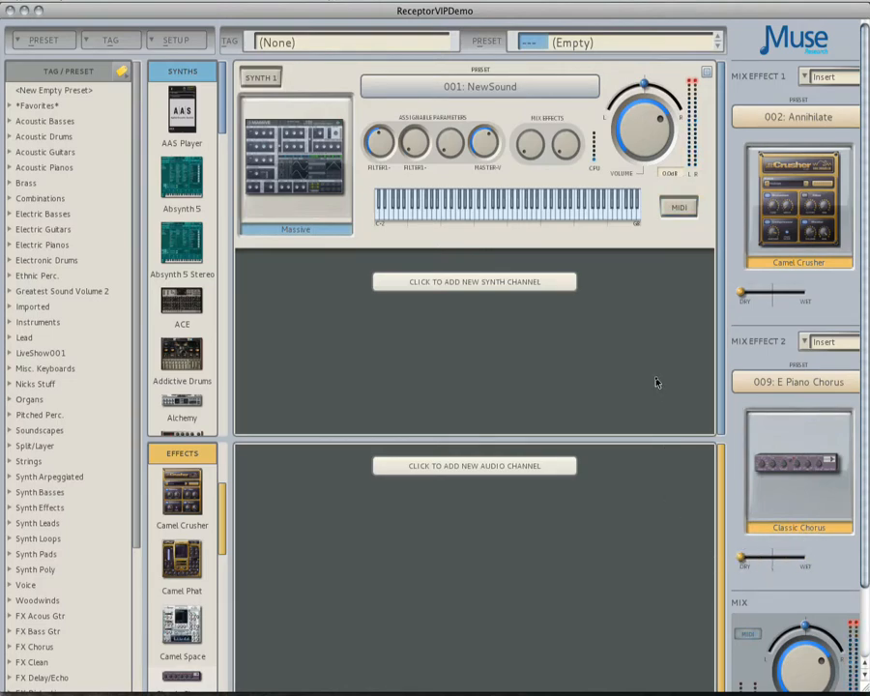
{"action": "mouse_move", "coordinate": [669, 375]}
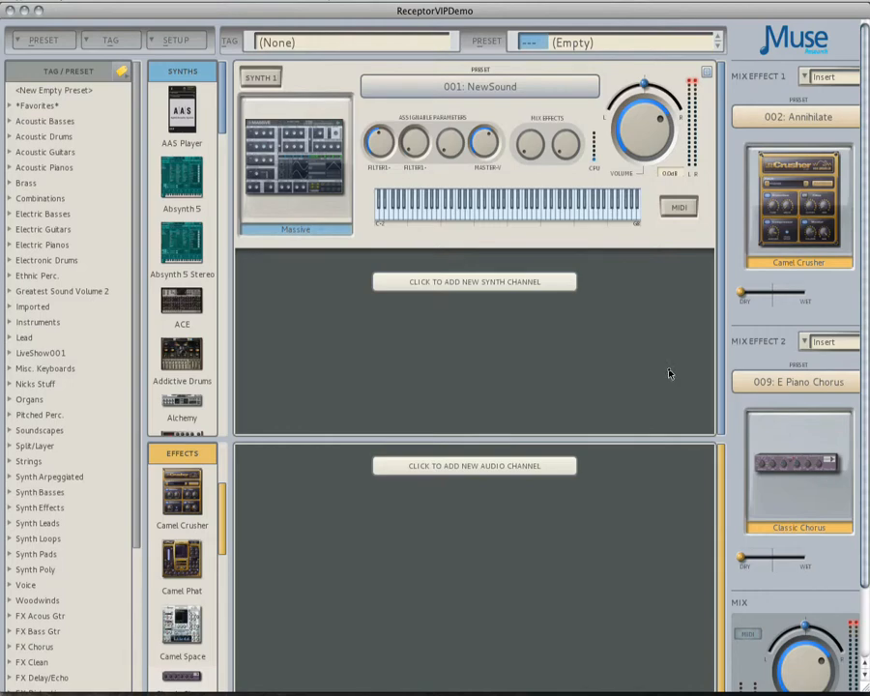
{"action": "mouse_move", "coordinate": [581, 164]}
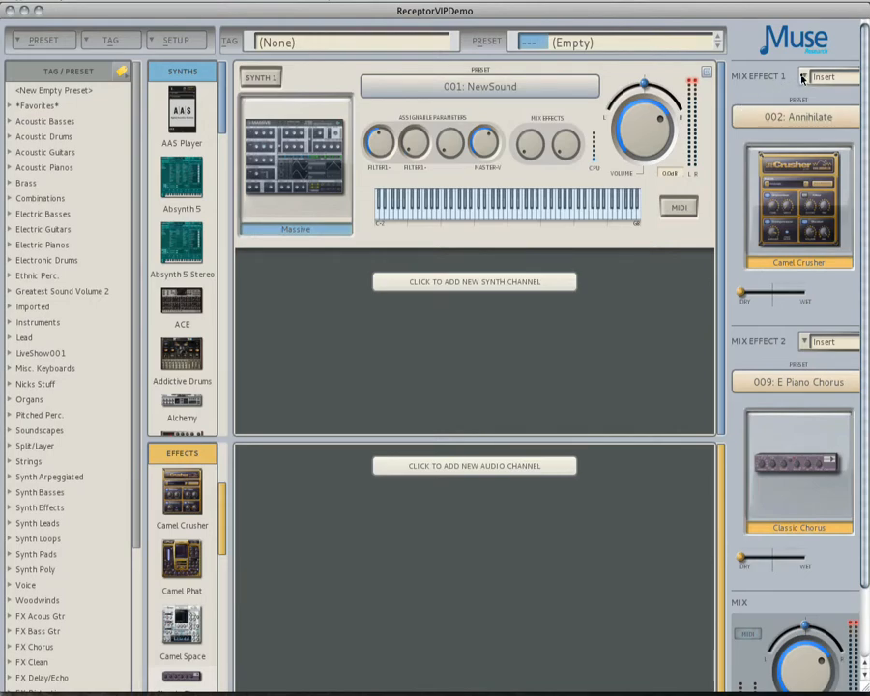
Step: Switch both mix effect slots from Insert to Send mode
{"action": "left_click", "coordinate": [827, 77]}
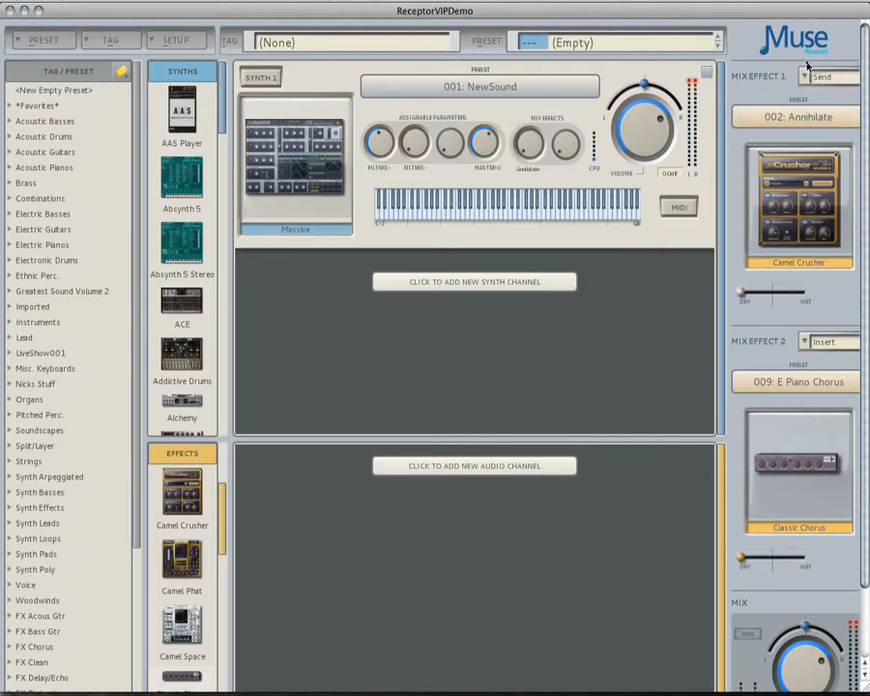
{"action": "left_click", "coordinate": [828, 340]}
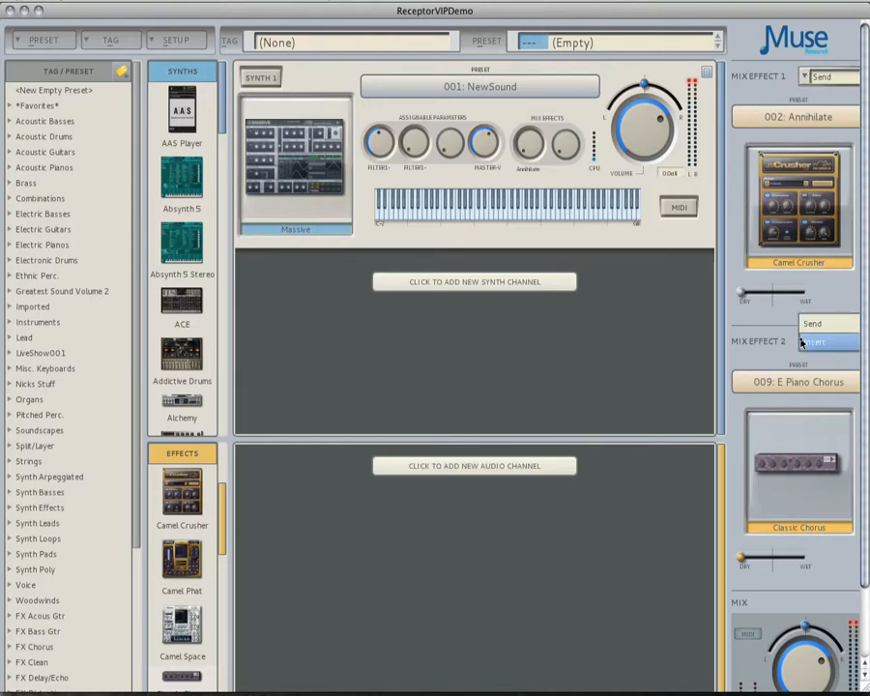
{"action": "left_click", "coordinate": [822, 323]}
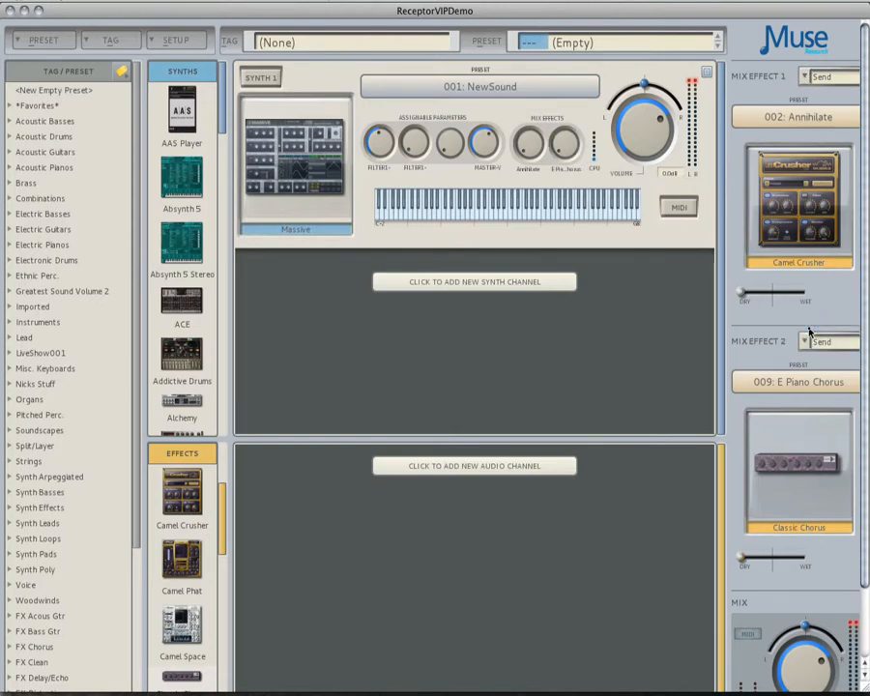